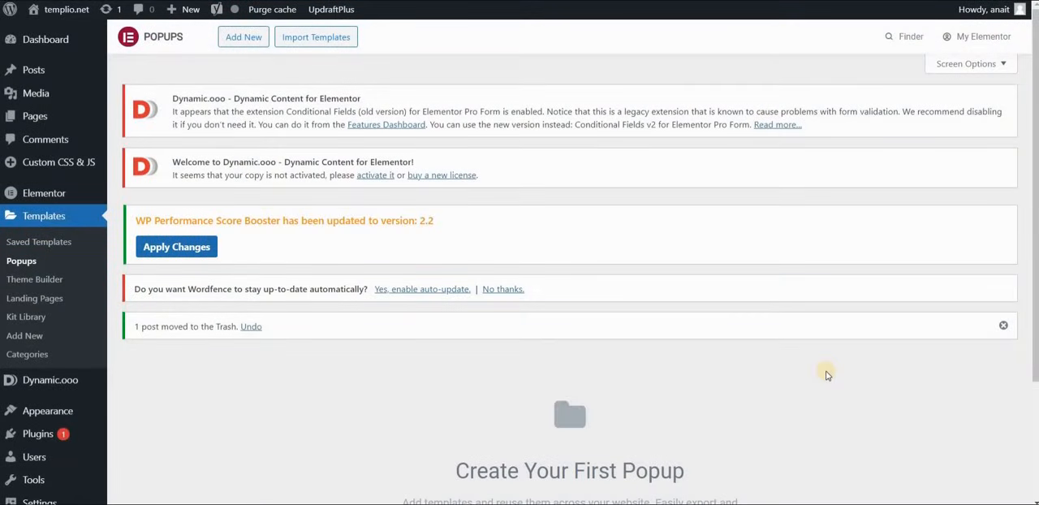
mouse_move(458, 165)
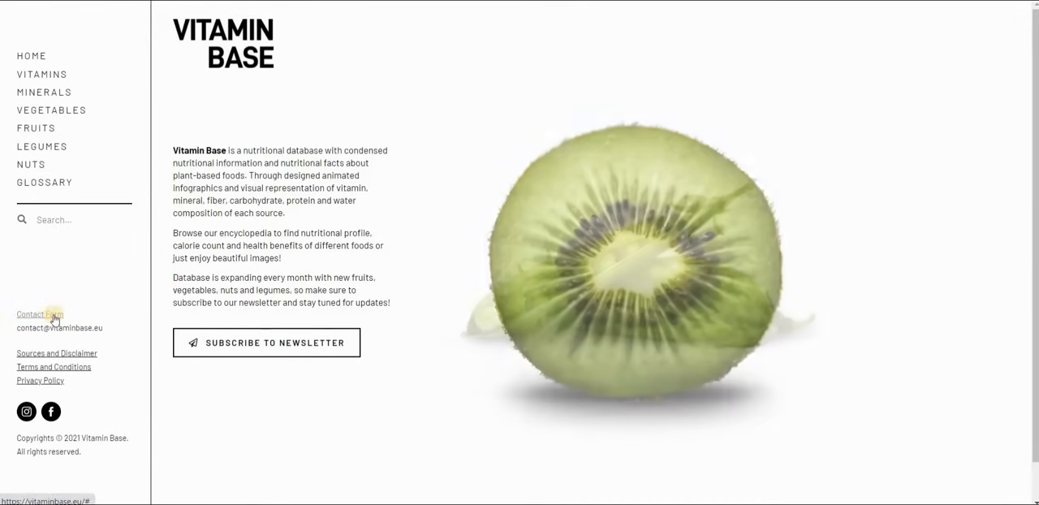
- Preview the site's existing contact popup as an example and close it
click(39, 312)
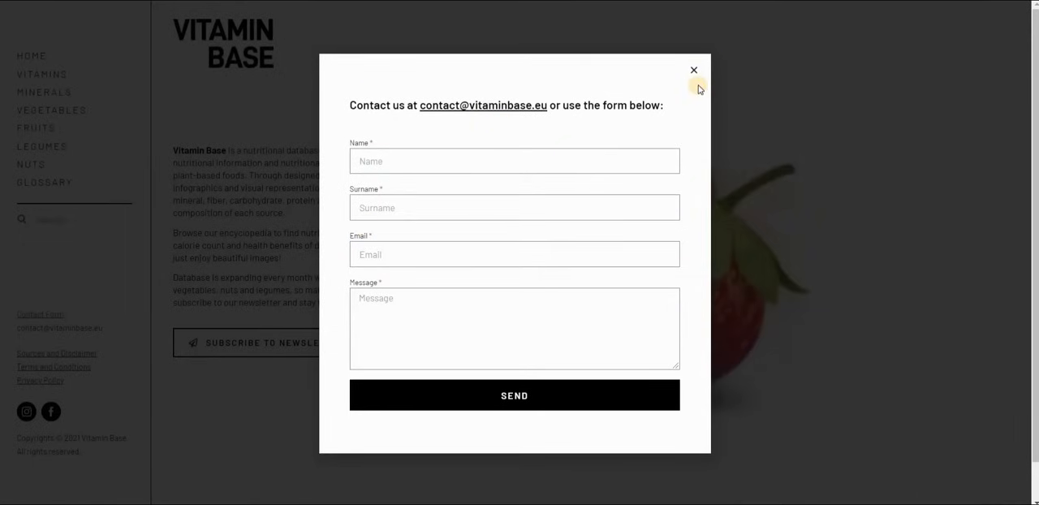
click(693, 69)
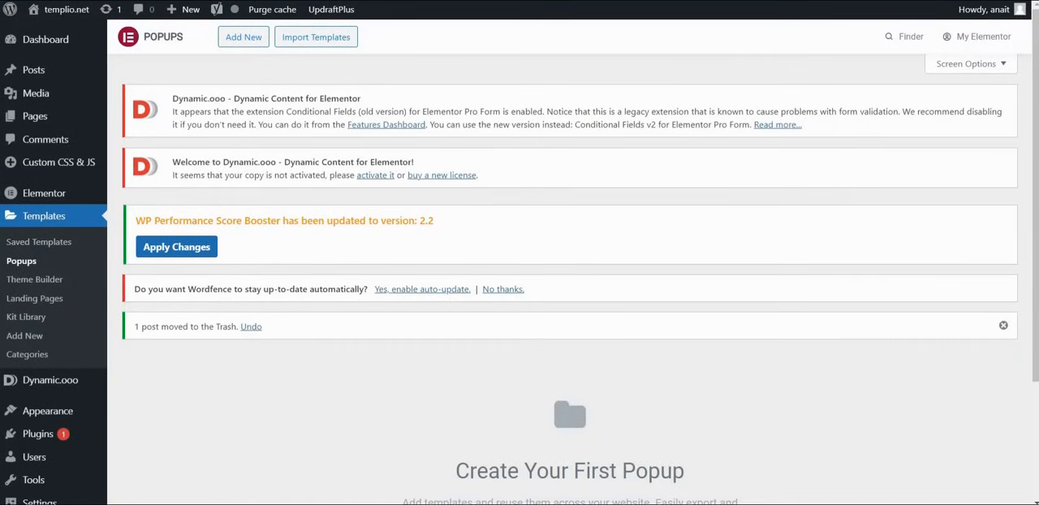
mouse_move(26, 260)
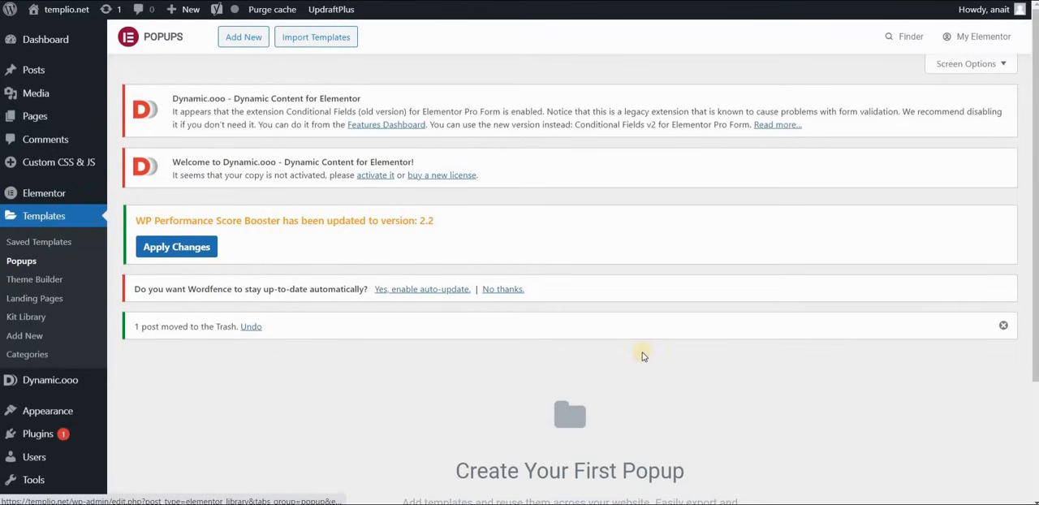
- Add a new popup template of type Popup named Test and create it
scroll(down, 3)
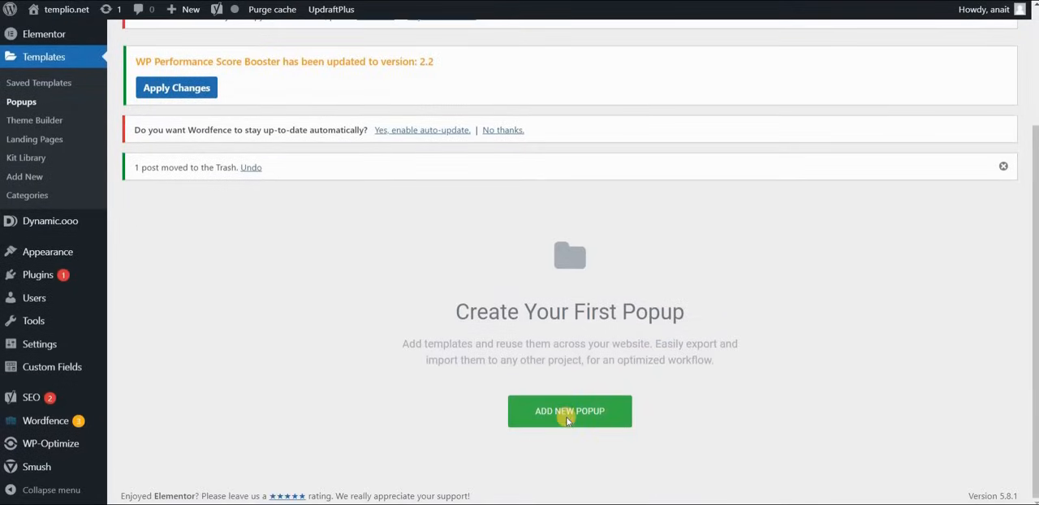
click(569, 411)
text(Test)
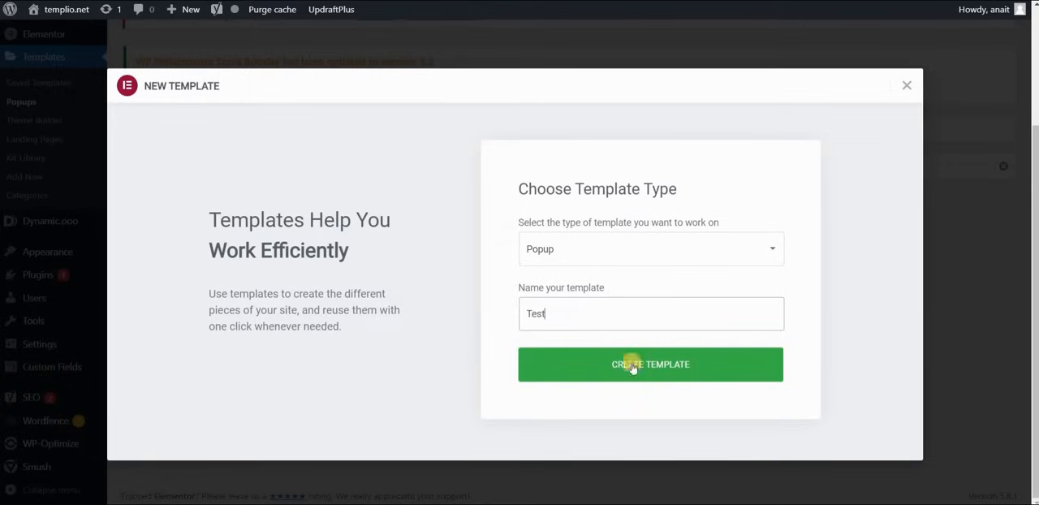
click(650, 363)
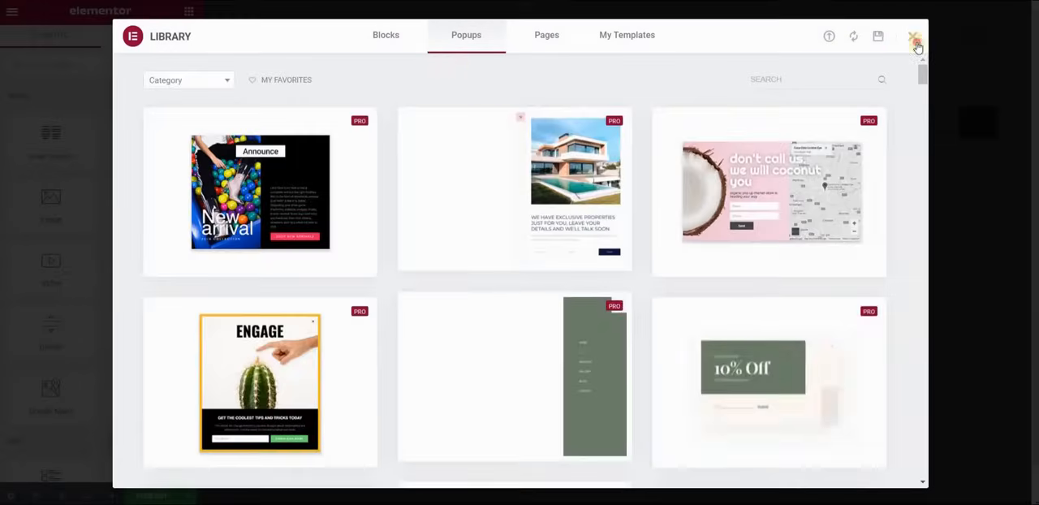
- Add a heading 'This is a test popup!' with Text Color #000000, skipping the library
click(912, 36)
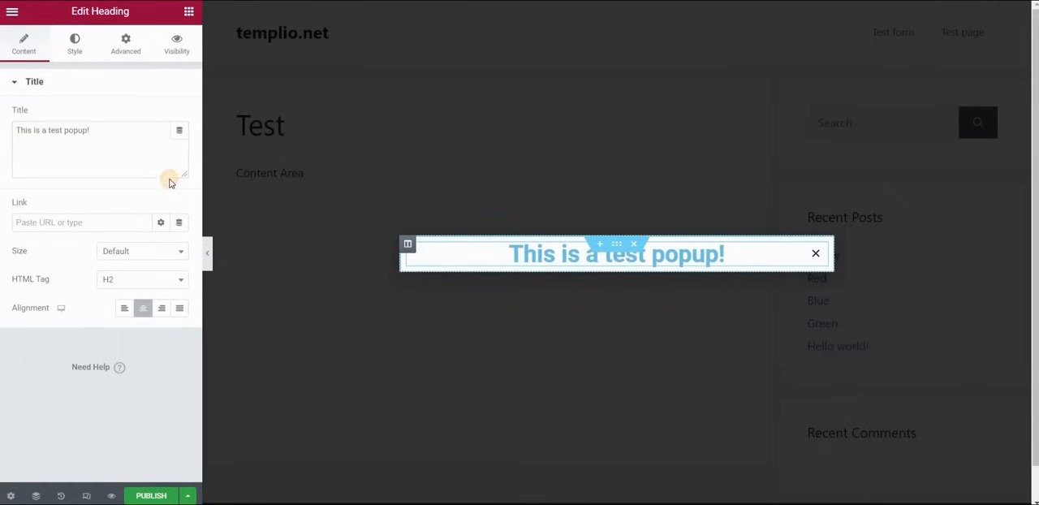
click(78, 45)
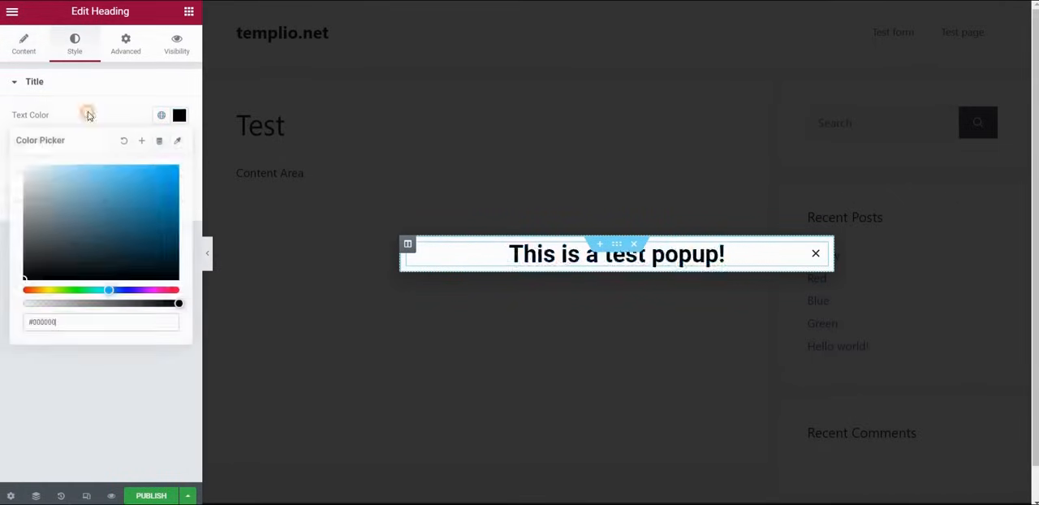
click(125, 39)
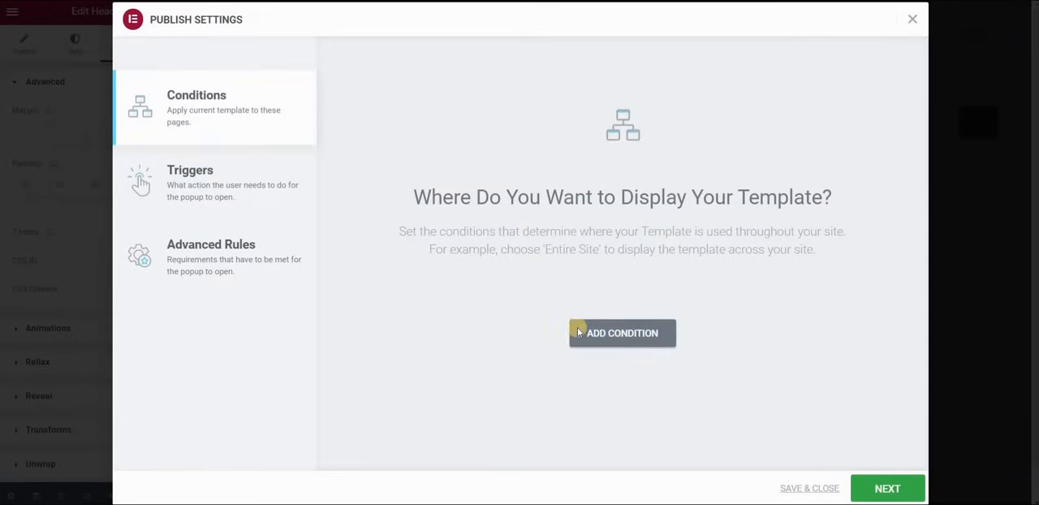
- Publish the Test popup through Conditions, Triggers and Advanced Rules, then Save & Close
click(623, 333)
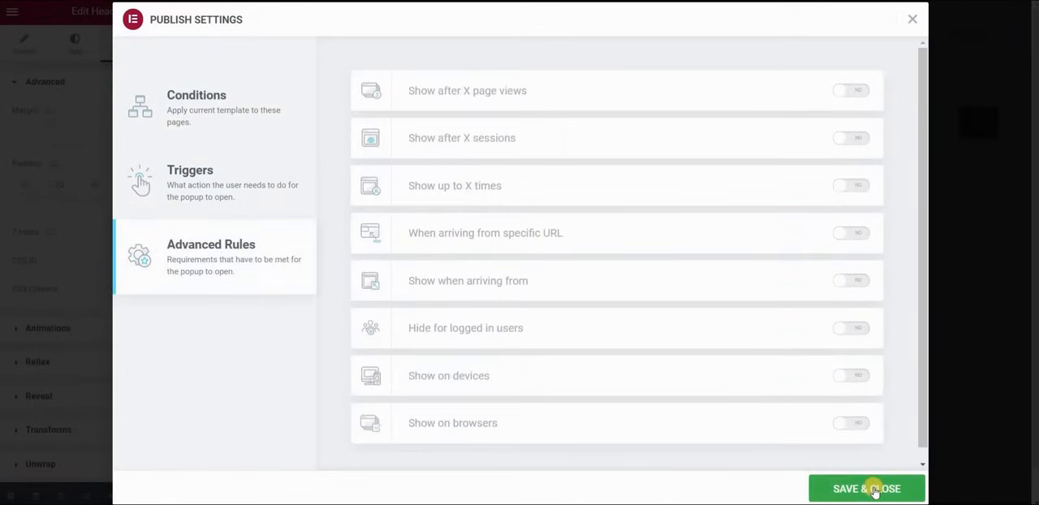
click(867, 487)
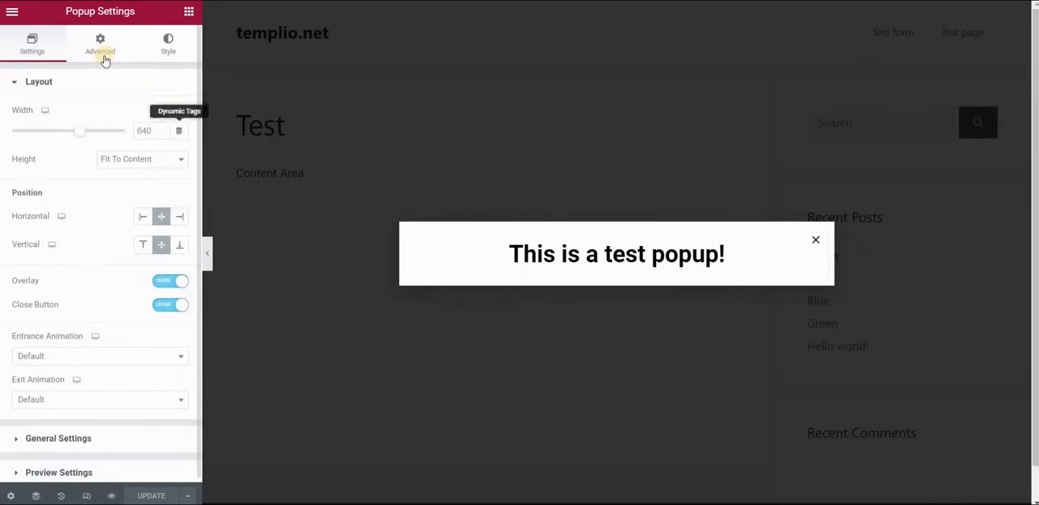
- Set Open By Selector to 'trigger' in the popup's Advanced settings and update
click(99, 44)
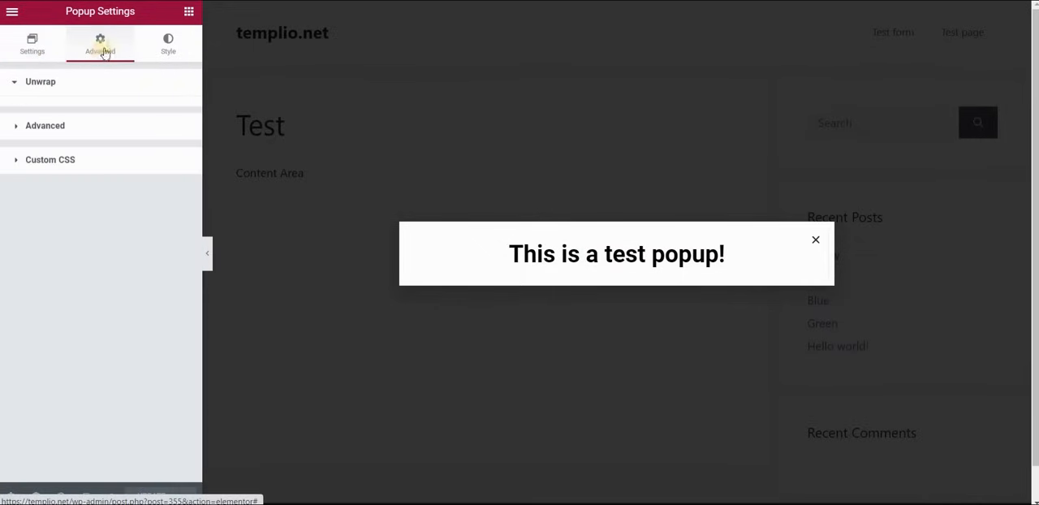
click(46, 125)
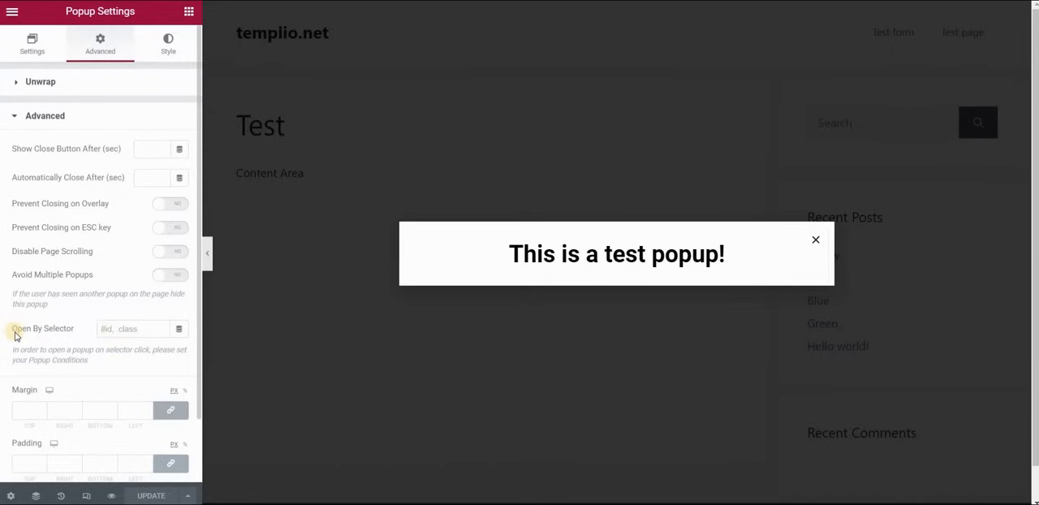
mouse_move(94, 337)
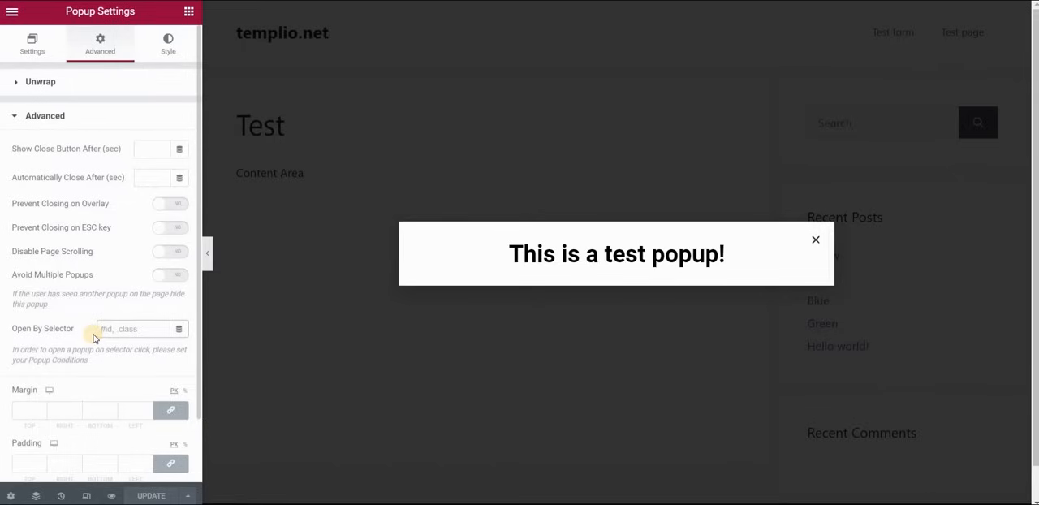
text(trigger)
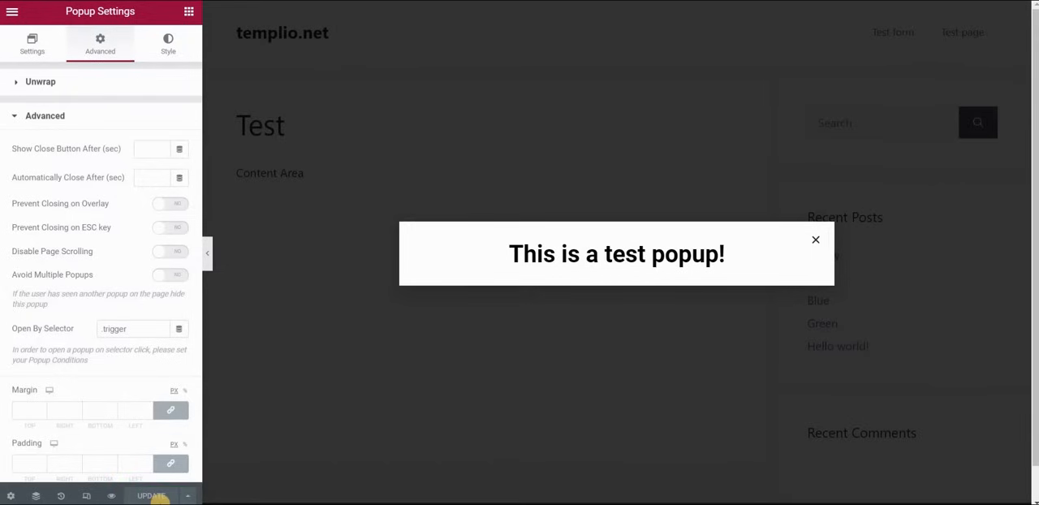
mouse_move(377, 57)
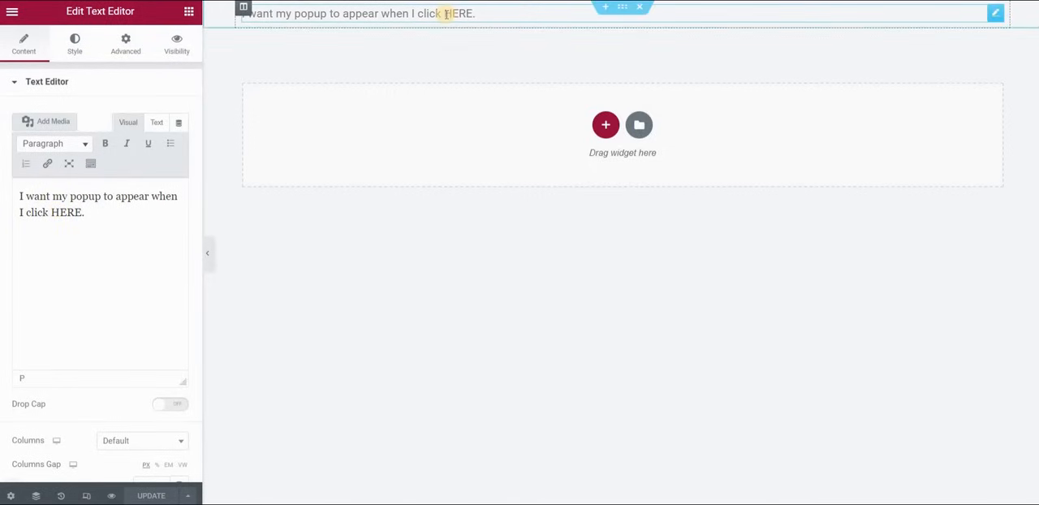
- Wrap HERE in <a class="trigger" href="#">…</a> in the Text Editor's HTML view and update
click(155, 122)
text(<a)
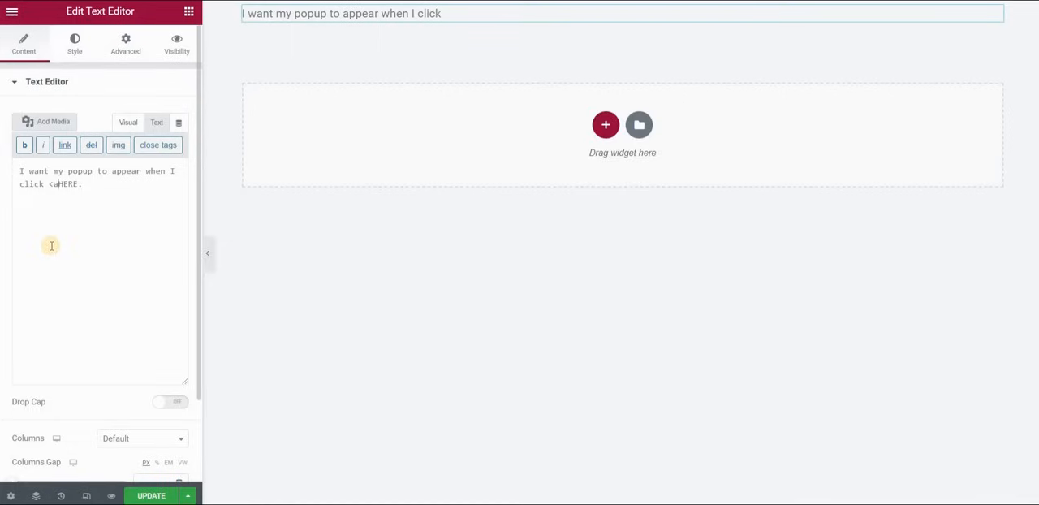
text(class=)
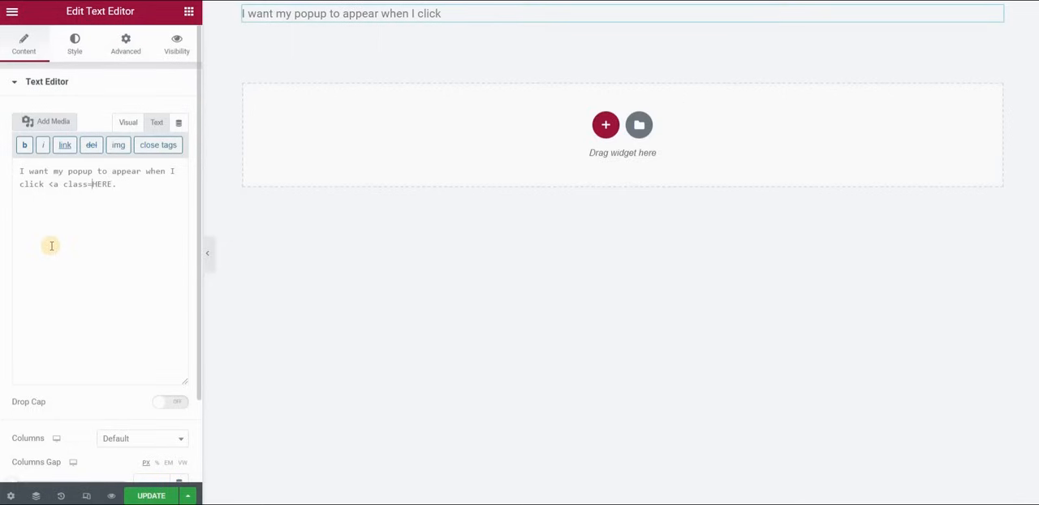
text(")
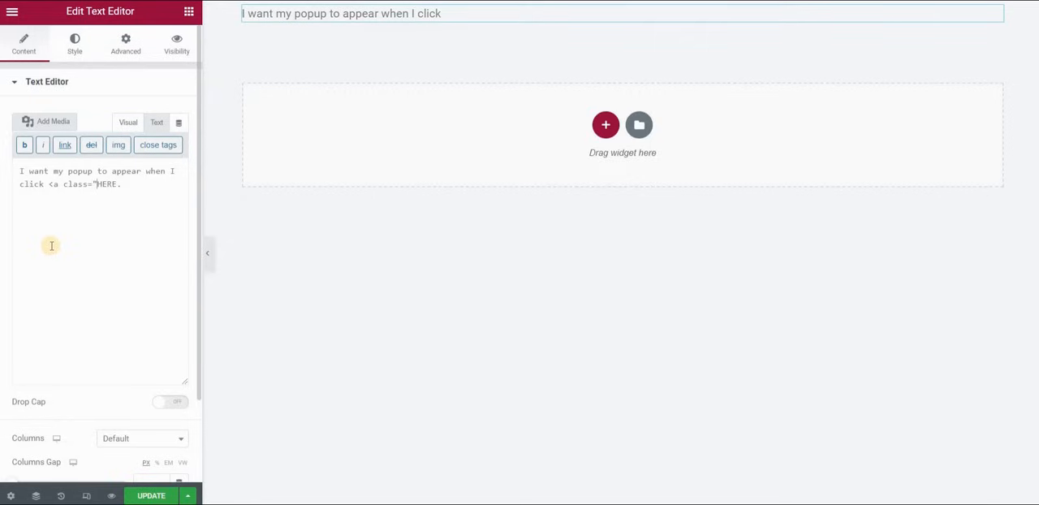
text(trigger)
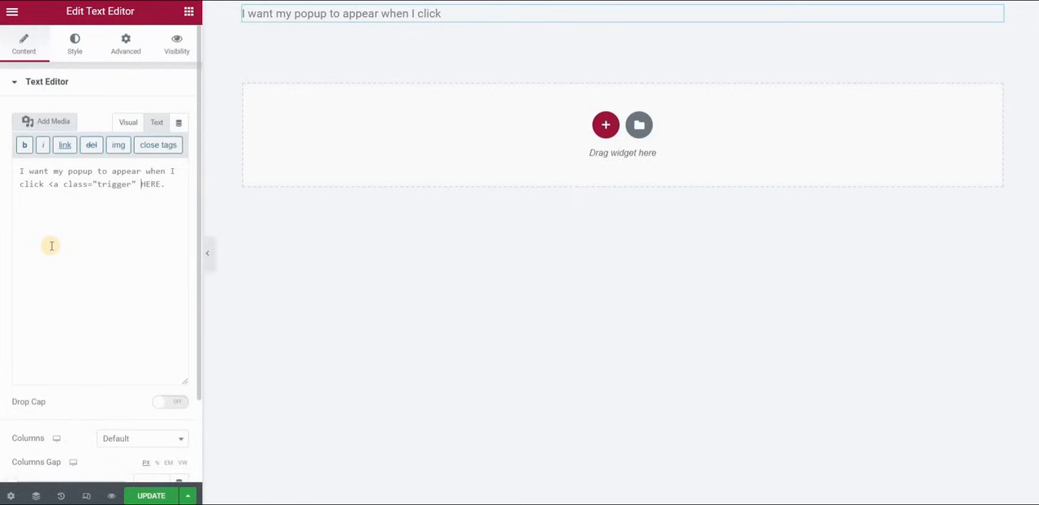
text(href="#">)
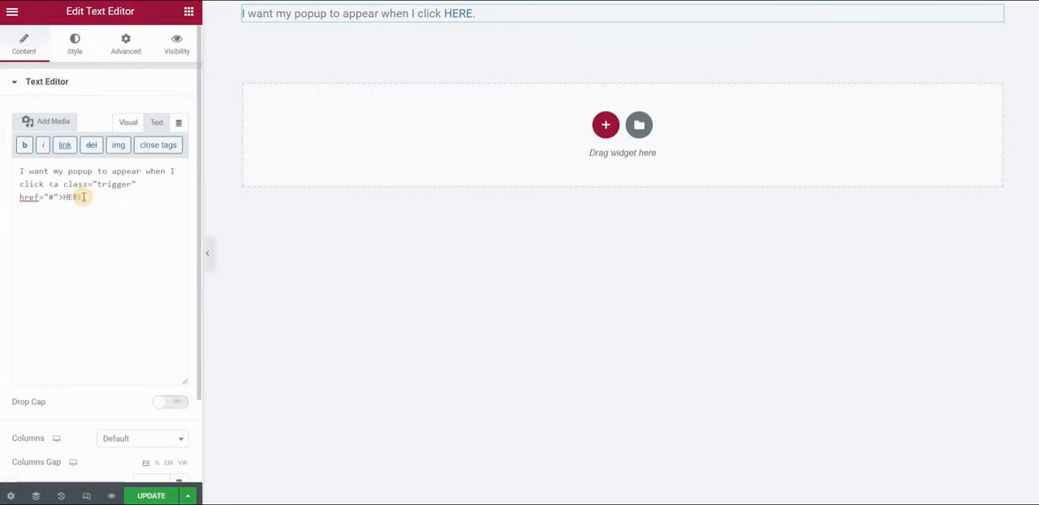
text(</a>)
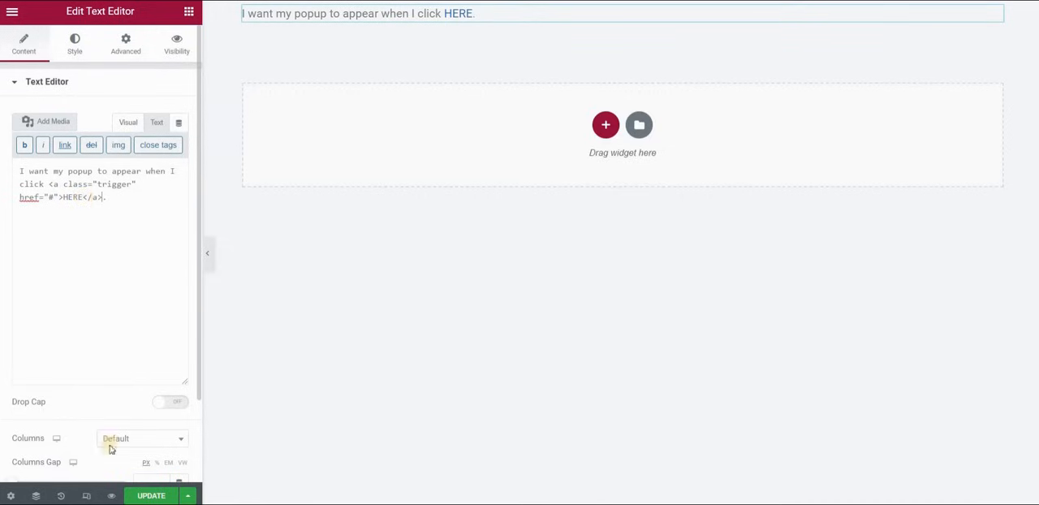
click(151, 496)
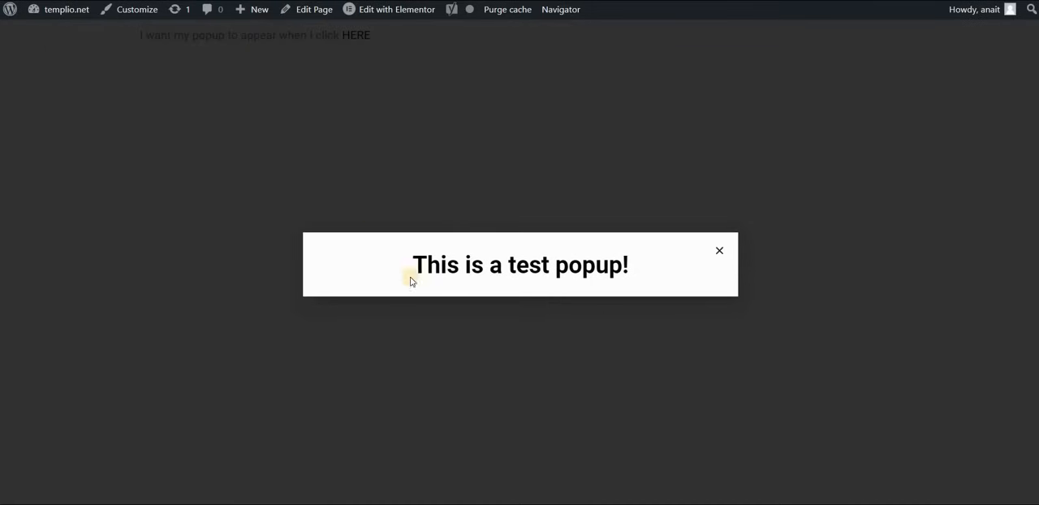
mouse_move(719, 250)
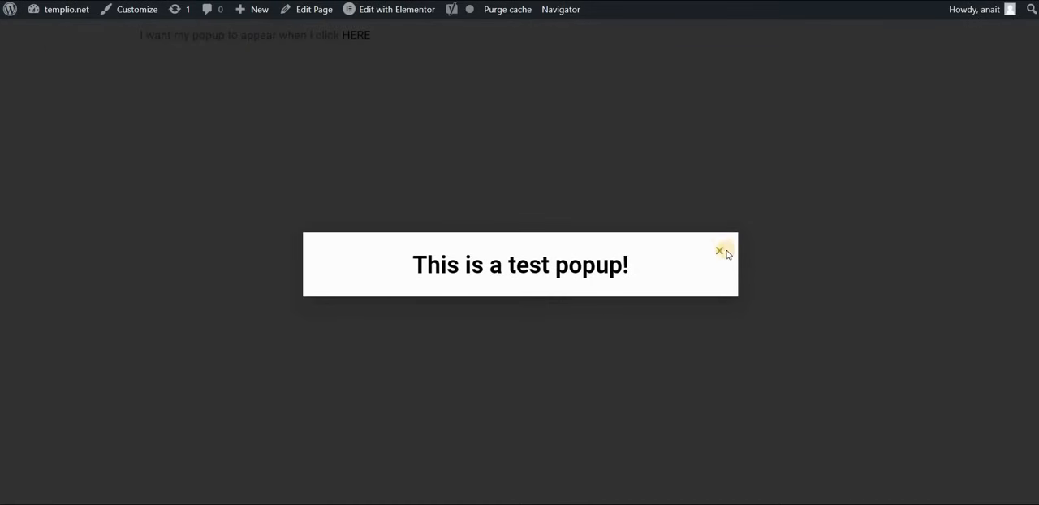
- Open the Test popup from the live HERE link and close it with the X
click(718, 250)
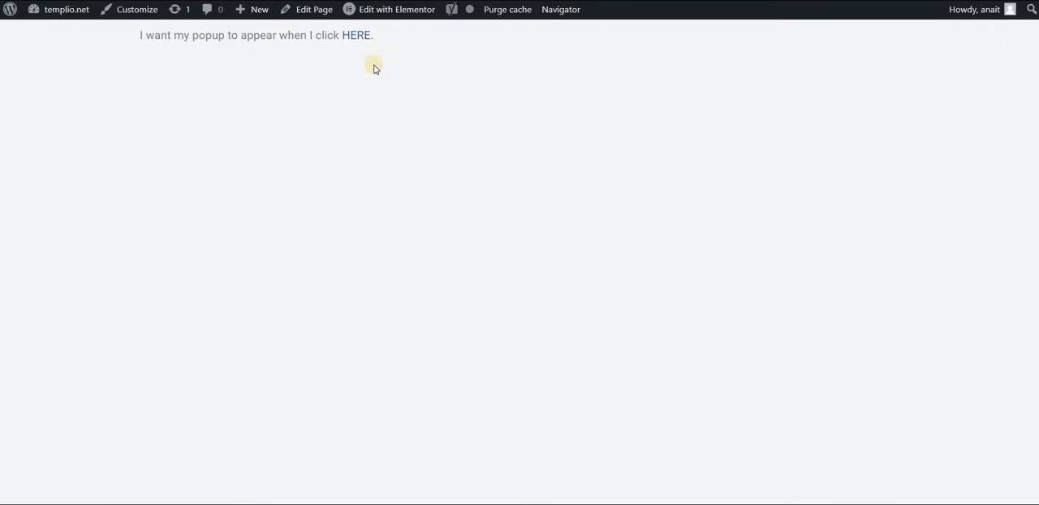